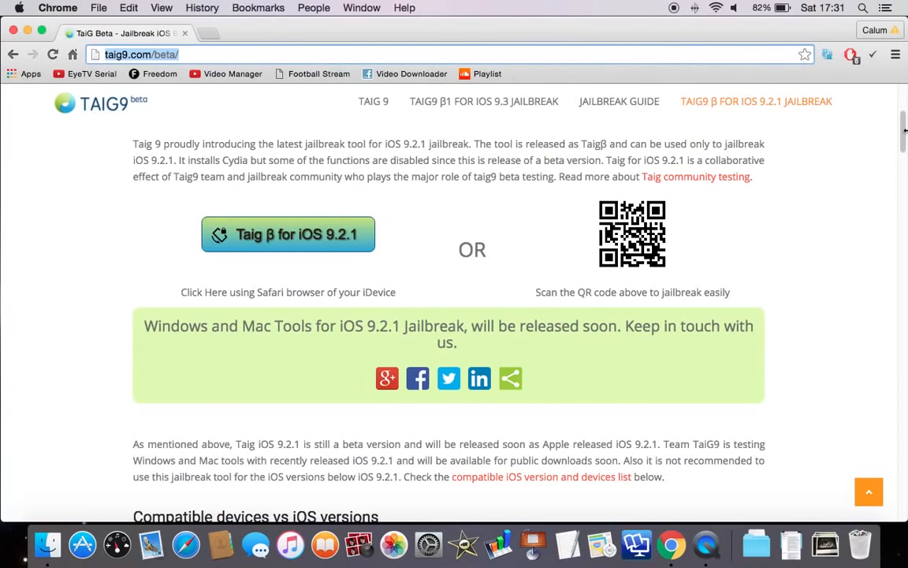
Try launching the browser-based iOS 9.2.1 jailbreak tool and dismiss the device-unsupported notice
{"action": "scroll", "scroll_direction": "down", "scroll_amount": 3}
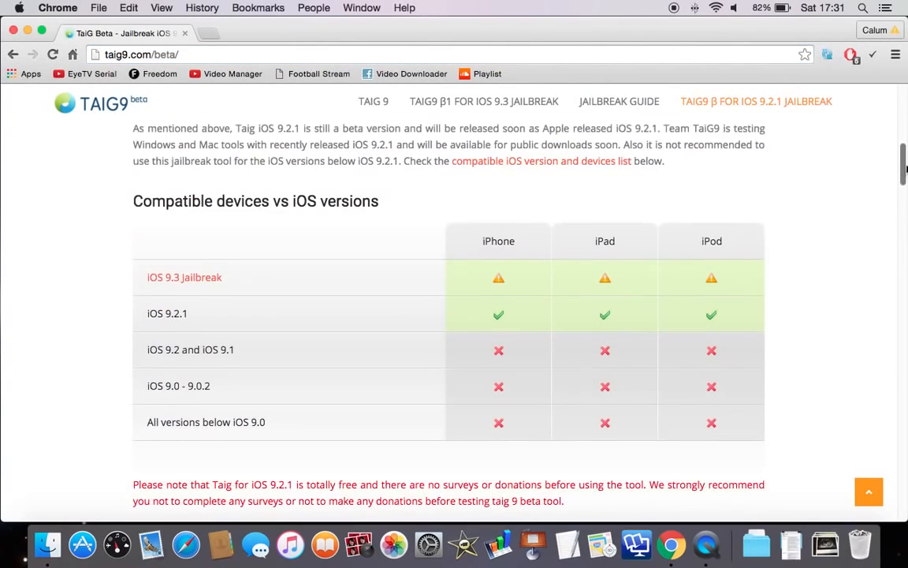
{"action": "scroll", "scroll_direction": "down", "scroll_amount": 3}
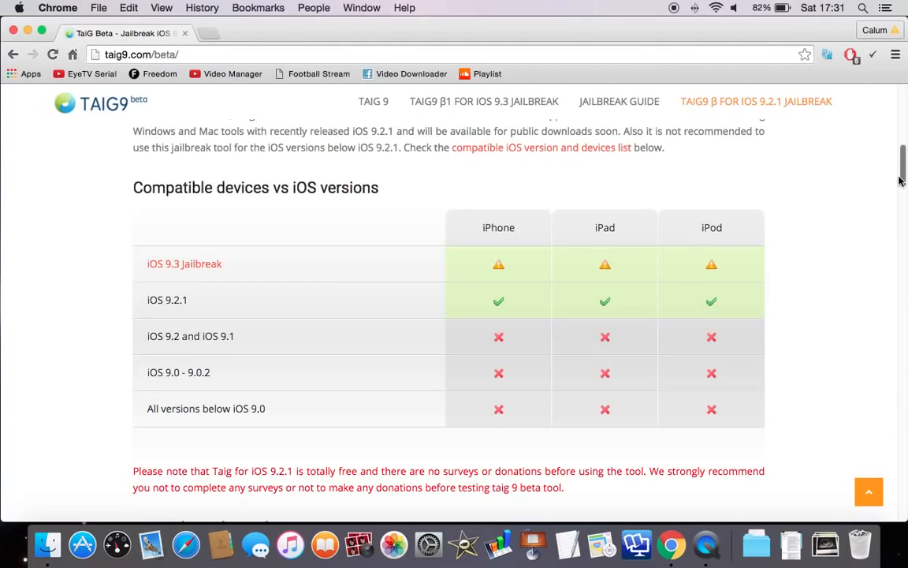
{"action": "scroll", "scroll_direction": "down", "scroll_amount": 3}
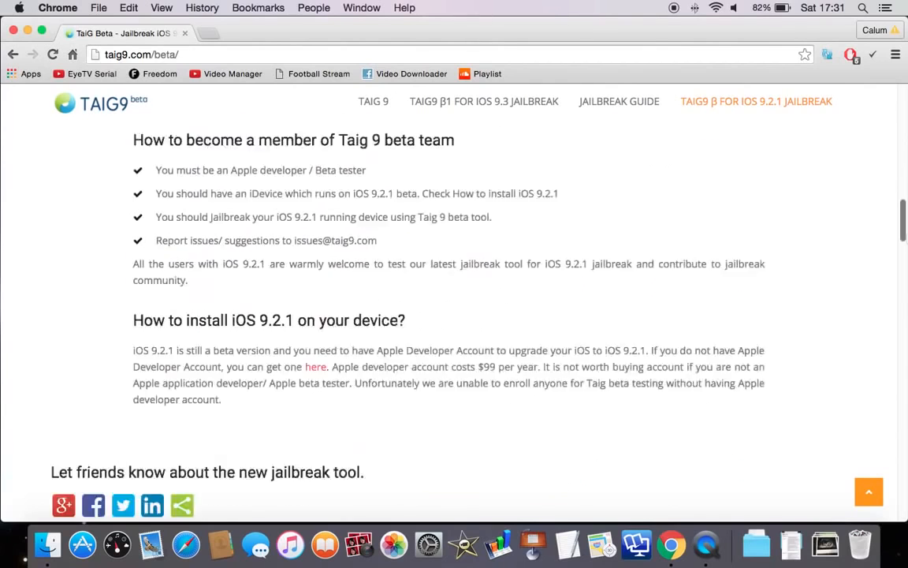
{"action": "scroll", "scroll_direction": "up", "scroll_amount": 3}
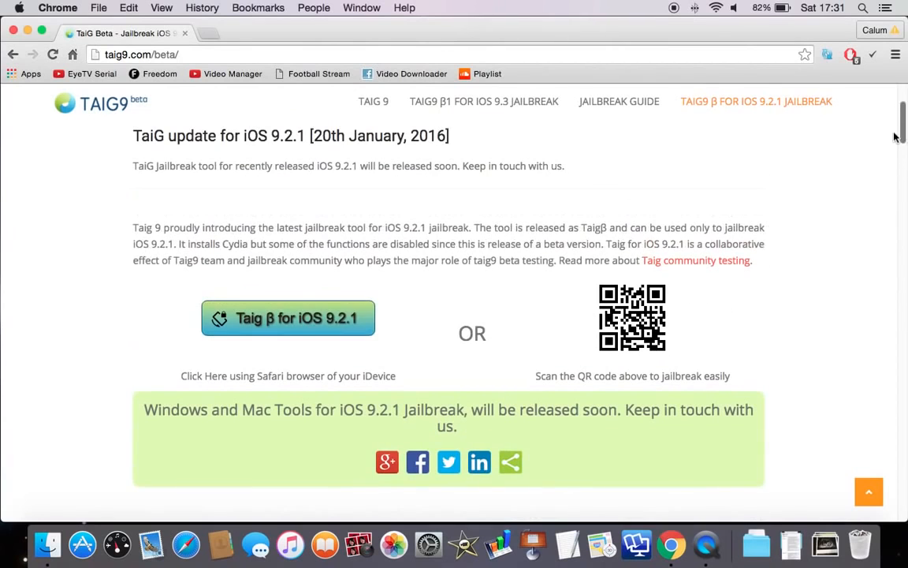
{"action": "left_click", "coordinate": [288, 318]}
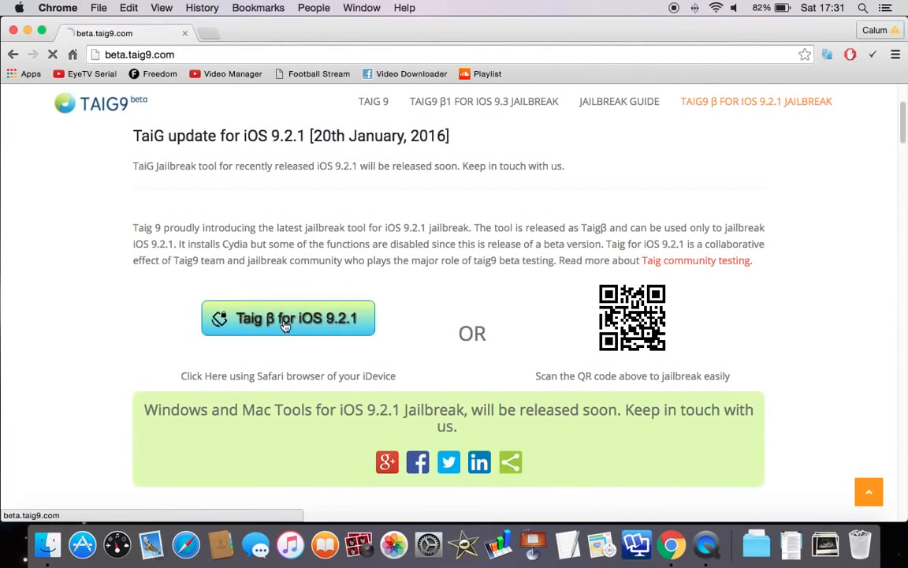
{"action": "left_click", "coordinate": [287, 318]}
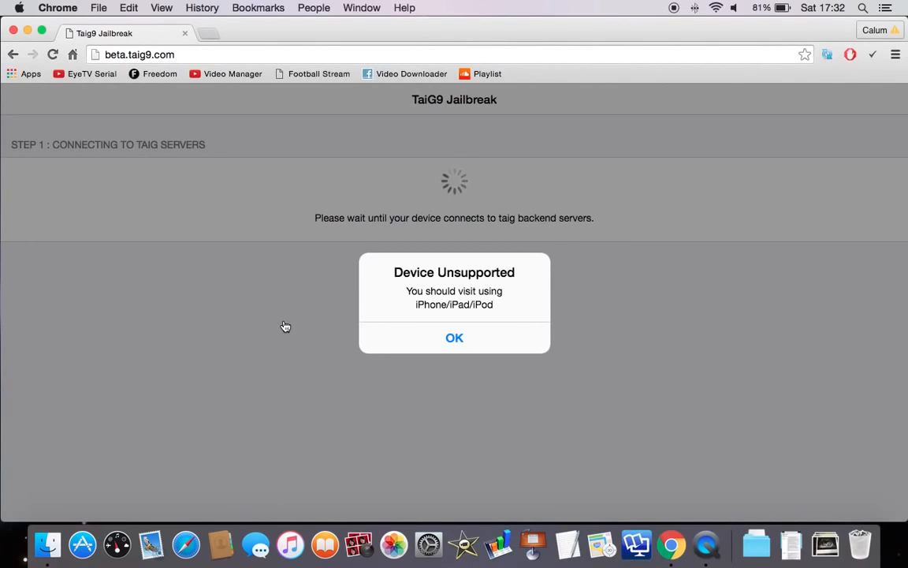
{"action": "left_click", "coordinate": [454, 338]}
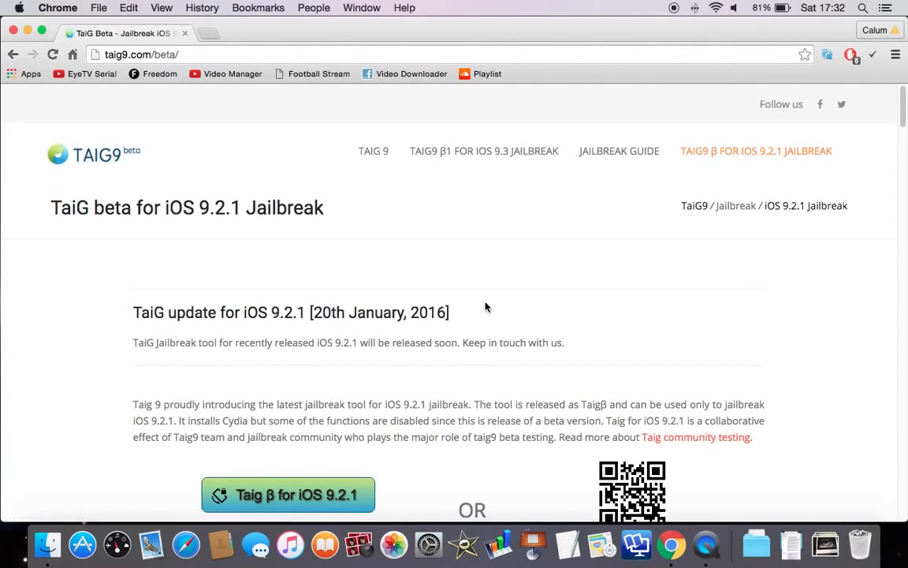
{"action": "mouse_move", "coordinate": [538, 30]}
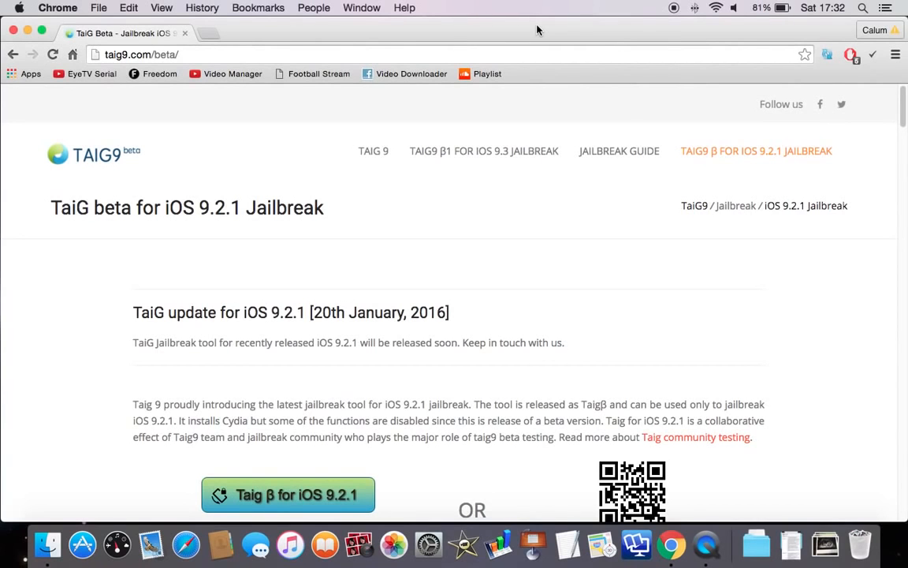
Scroll to 'More about the tool' and highlight the sentence about installing real Cydia
{"action": "scroll", "scroll_direction": "down", "scroll_amount": 3}
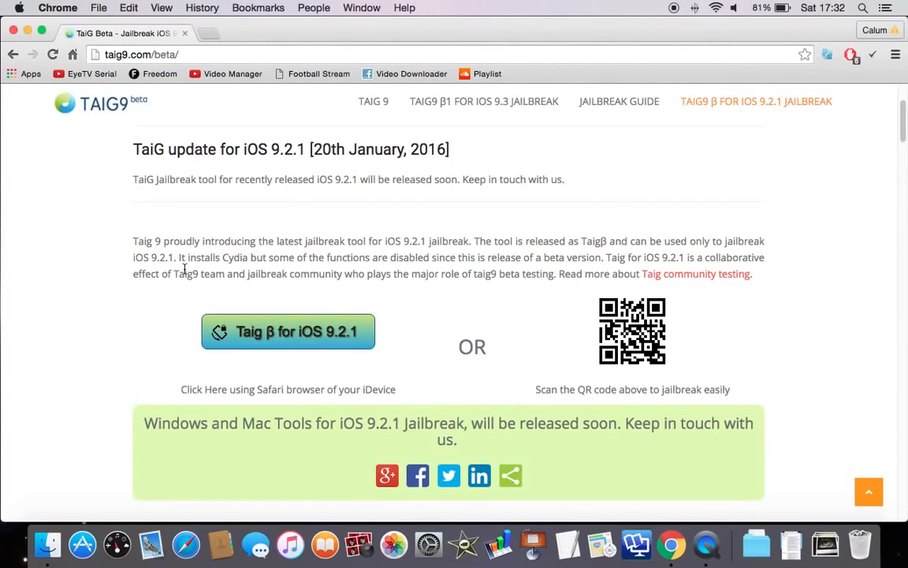
{"action": "mouse_move", "coordinate": [379, 285]}
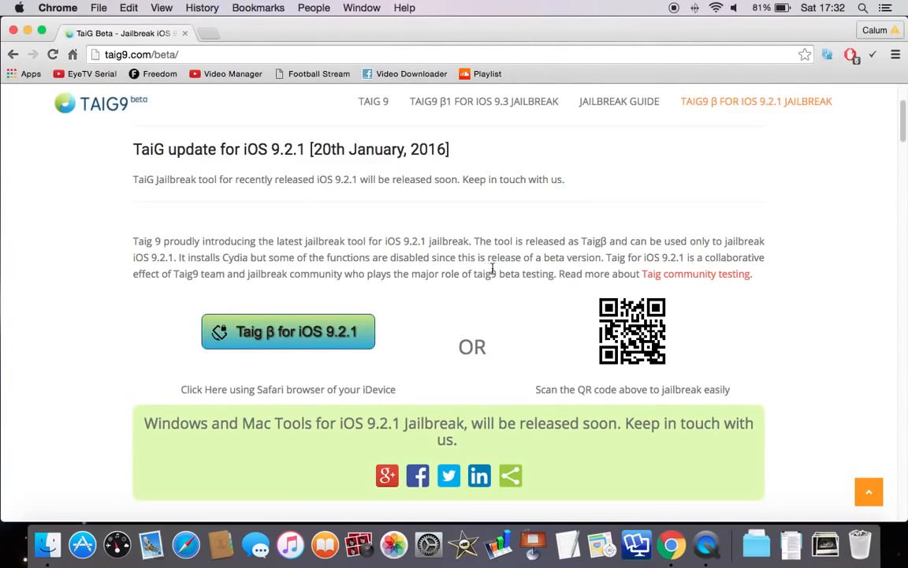
{"action": "mouse_move", "coordinate": [592, 274]}
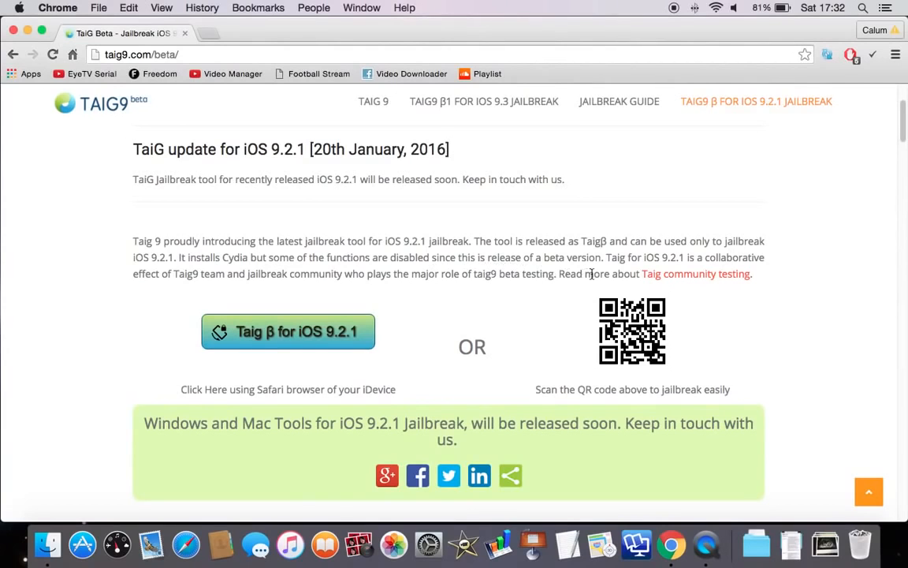
{"action": "mouse_move", "coordinate": [620, 268]}
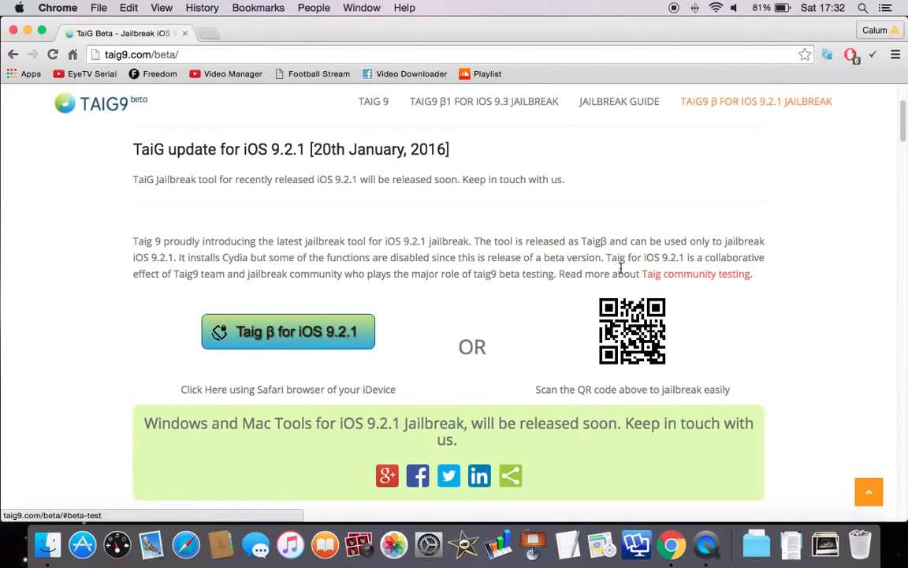
{"action": "mouse_move", "coordinate": [142, 294]}
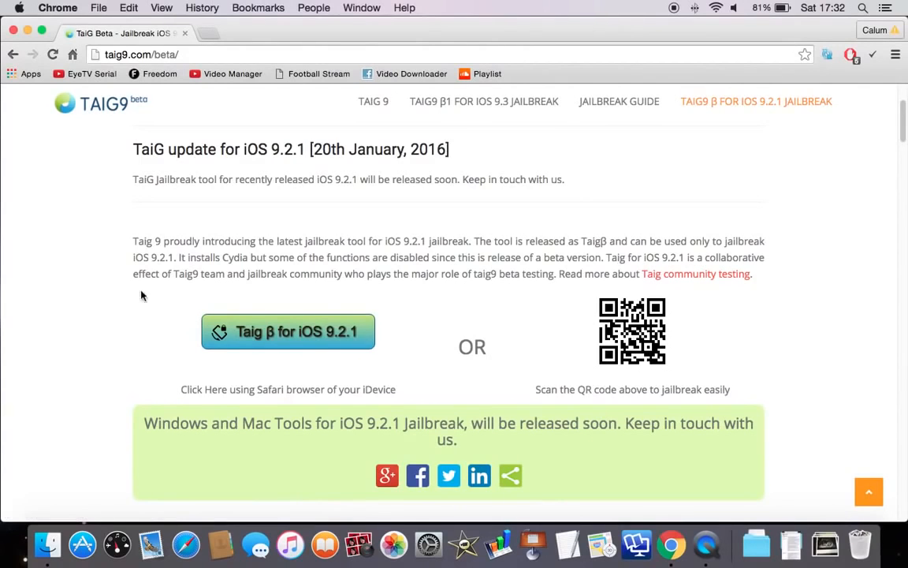
{"action": "mouse_move", "coordinate": [231, 290]}
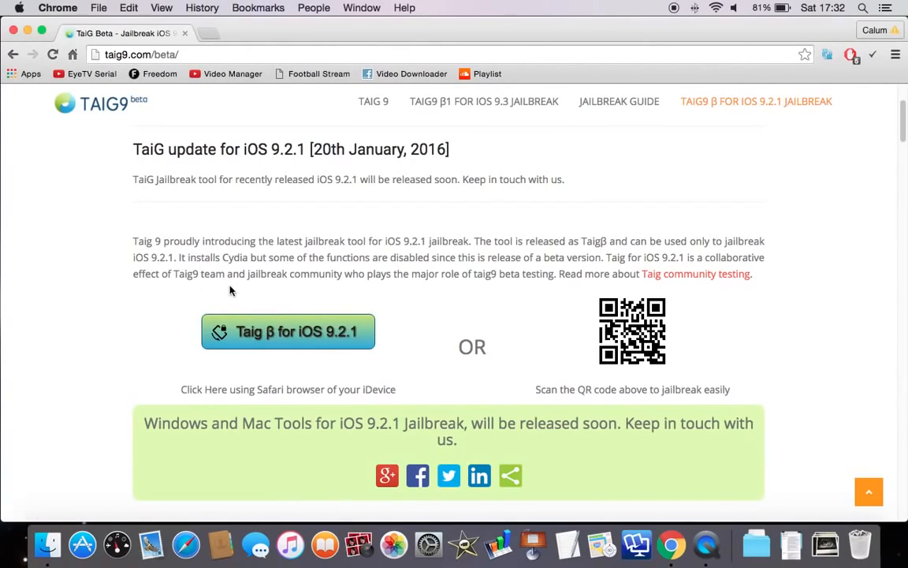
{"action": "mouse_move", "coordinate": [464, 274]}
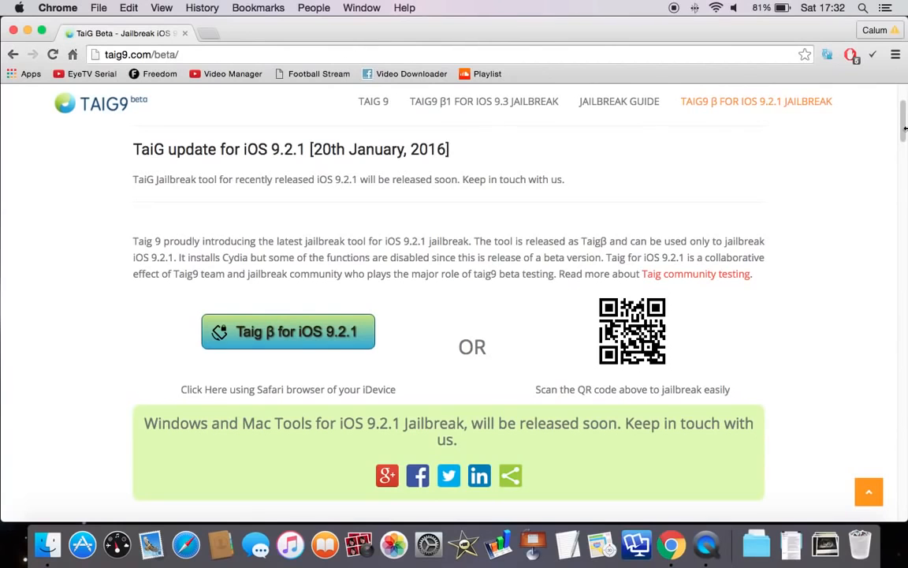
{"action": "scroll", "scroll_direction": "down", "scroll_amount": 3}
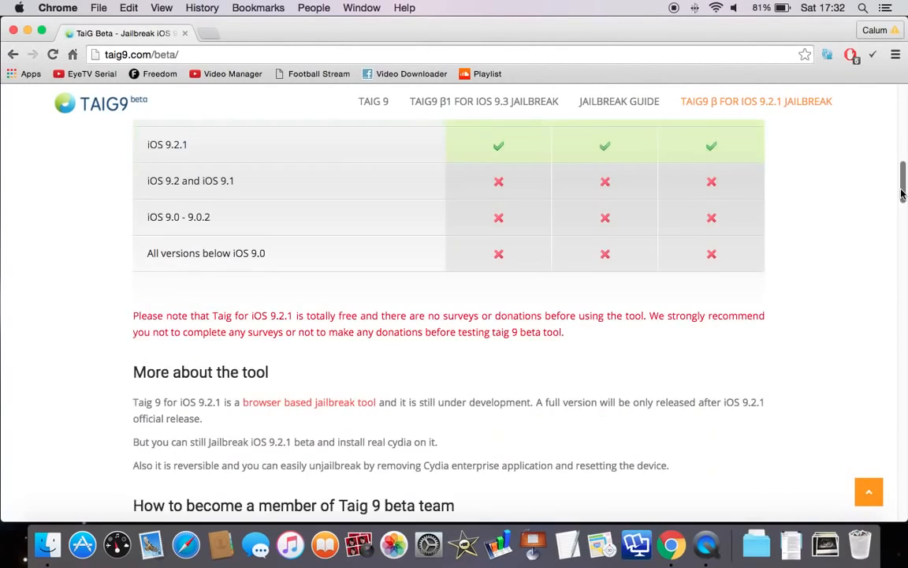
{"action": "scroll", "scroll_direction": "down", "scroll_amount": 3}
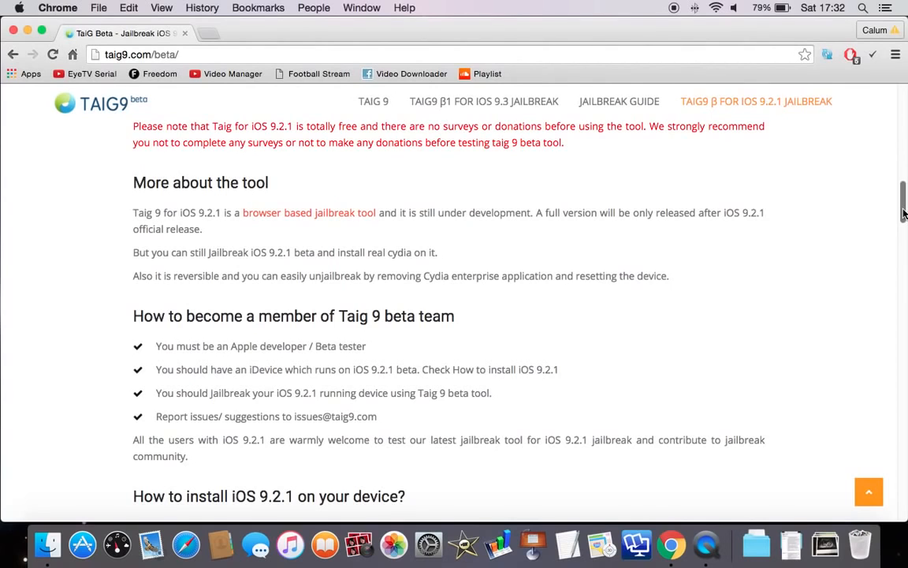
{"action": "double_click", "coordinate": [140, 252]}
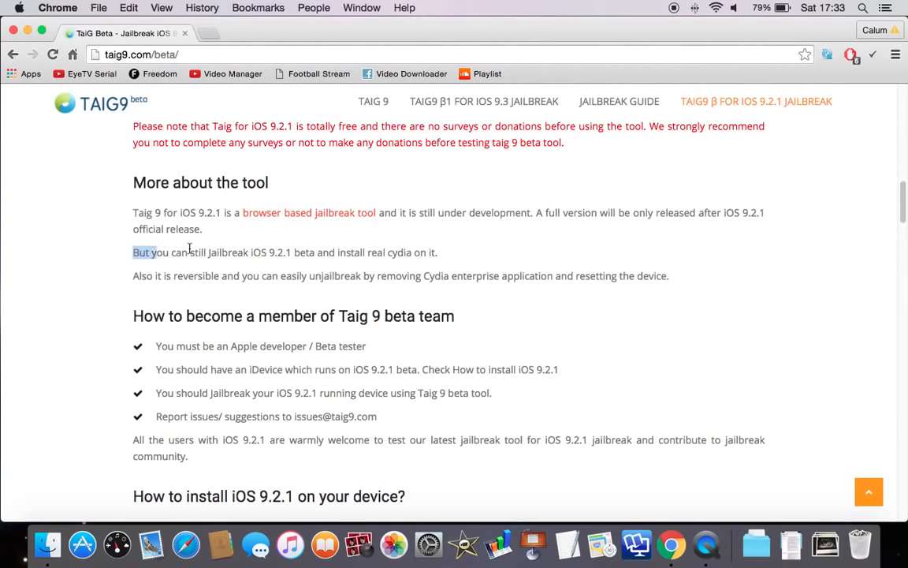
{"action": "left_click_drag", "start_coordinate": [134, 252], "coordinate": [388, 253]}
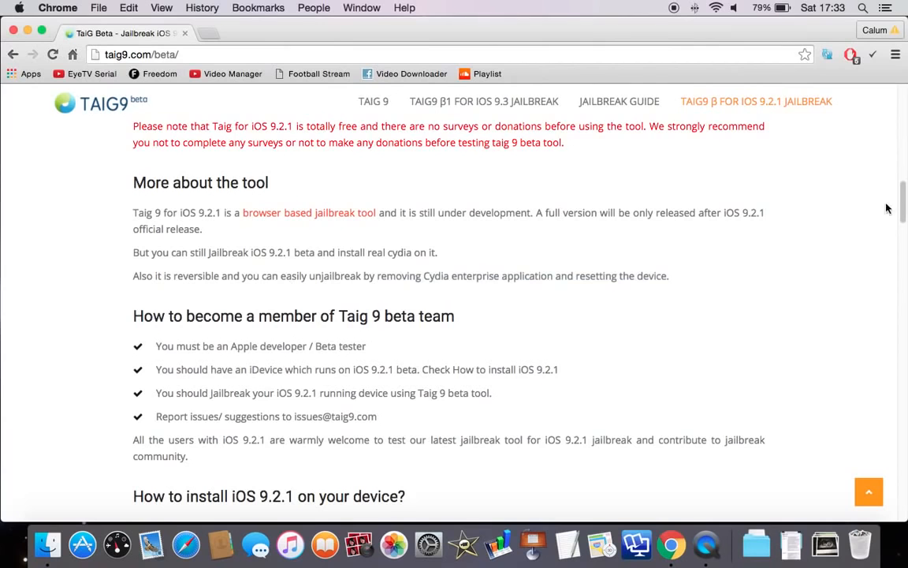
Scroll past the share section to the comments, including the Taig Team reply on iOS 9.2.1 beta
{"action": "scroll", "scroll_direction": "down", "scroll_amount": 3}
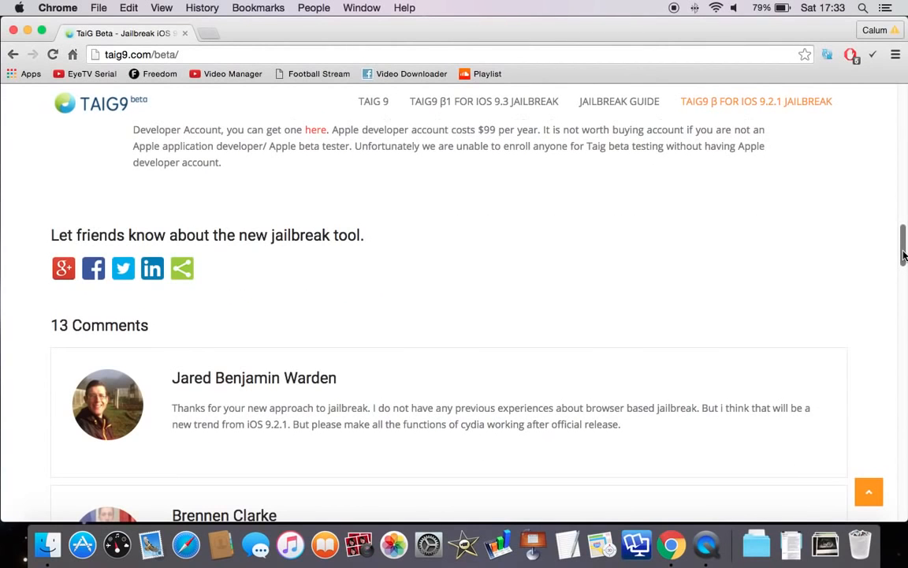
{"action": "scroll", "scroll_direction": "down", "scroll_amount": 3}
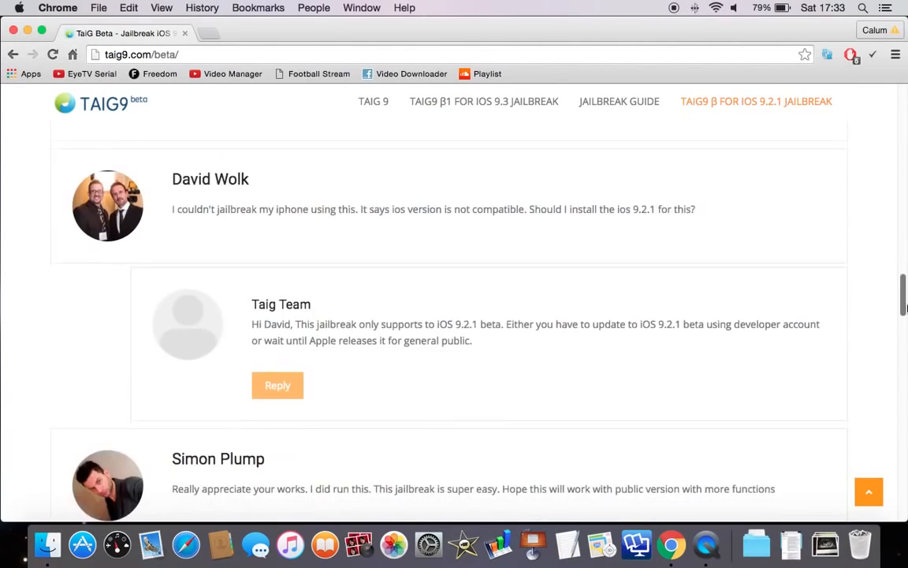